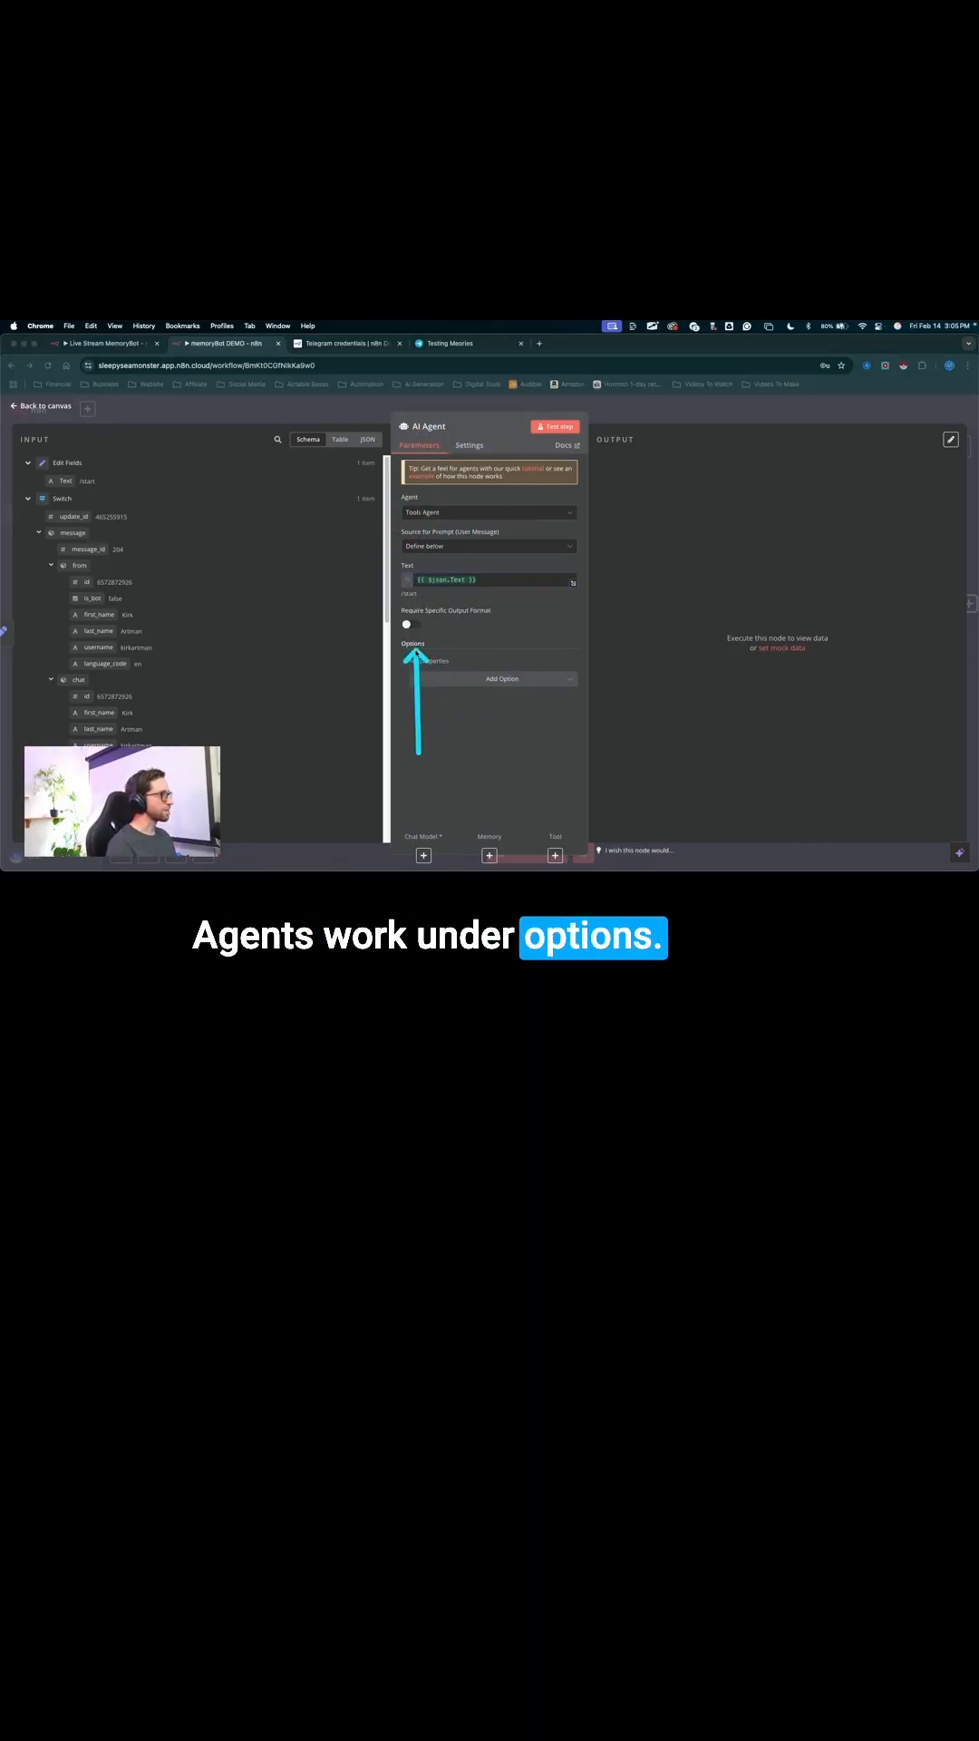
Add a System Message option to the AI Agent node, defaulting to "You are a helpful assistant"
{"action": "left_click", "coordinate": [501, 678]}
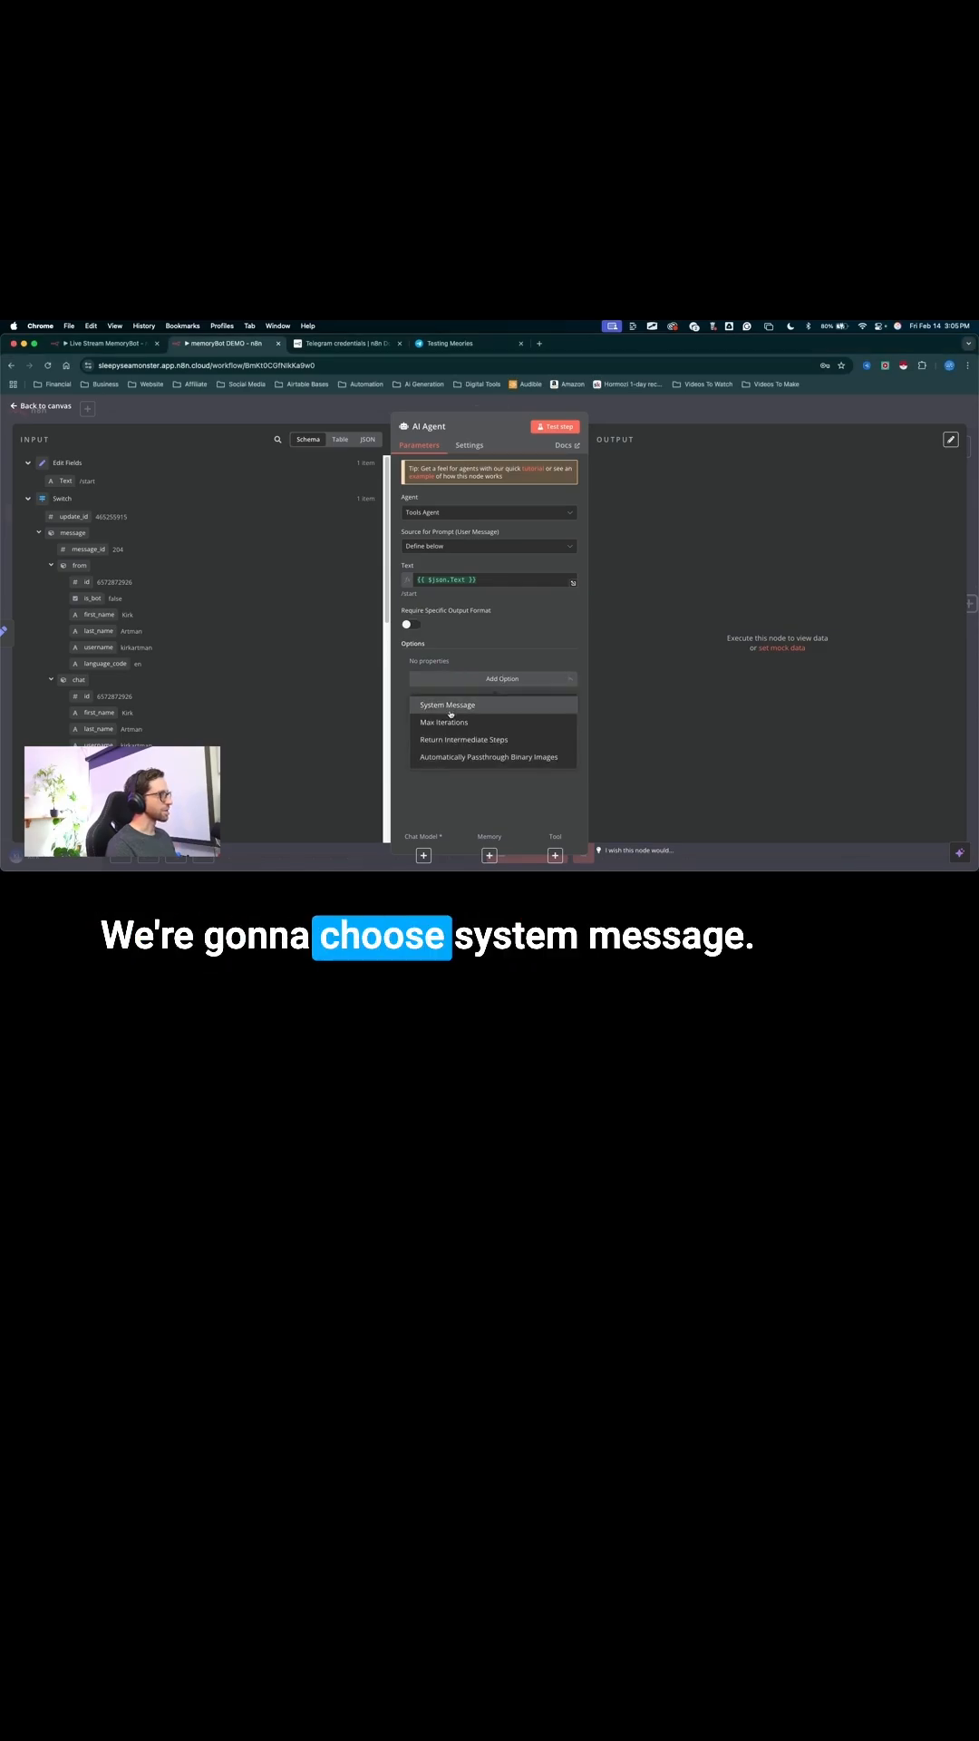
{"action": "left_click", "coordinate": [446, 704]}
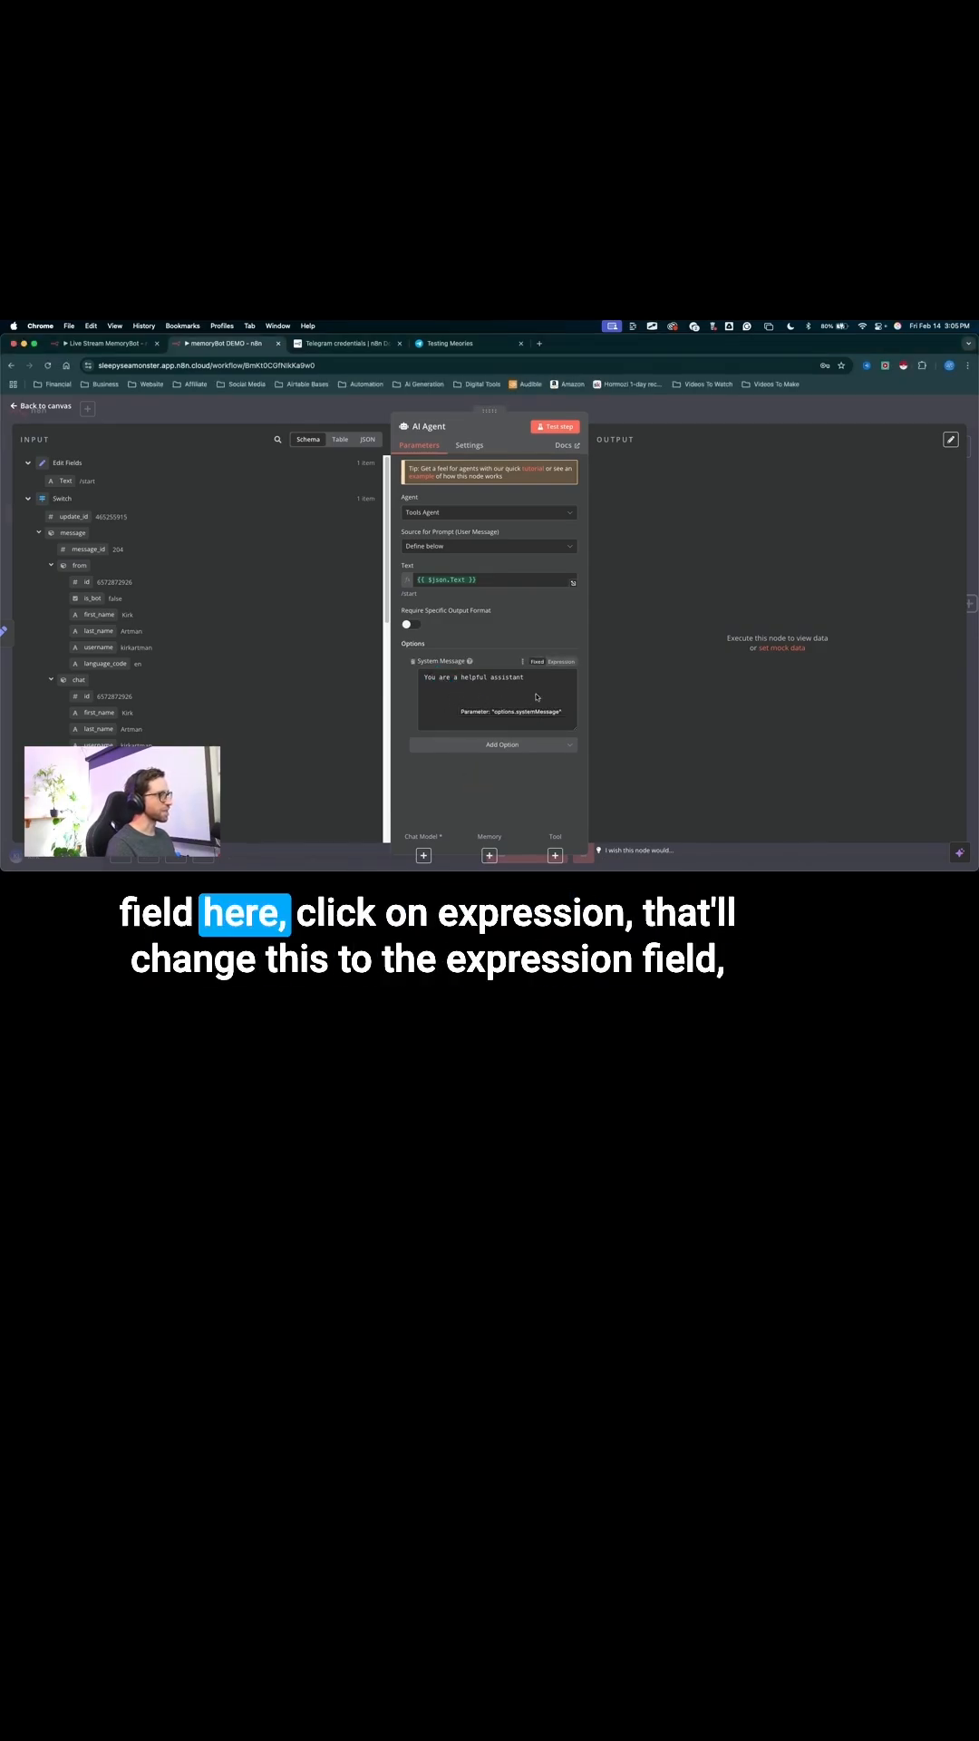
Switch the System Message field to expression mode with a live result preview
{"action": "left_click", "coordinate": [560, 660]}
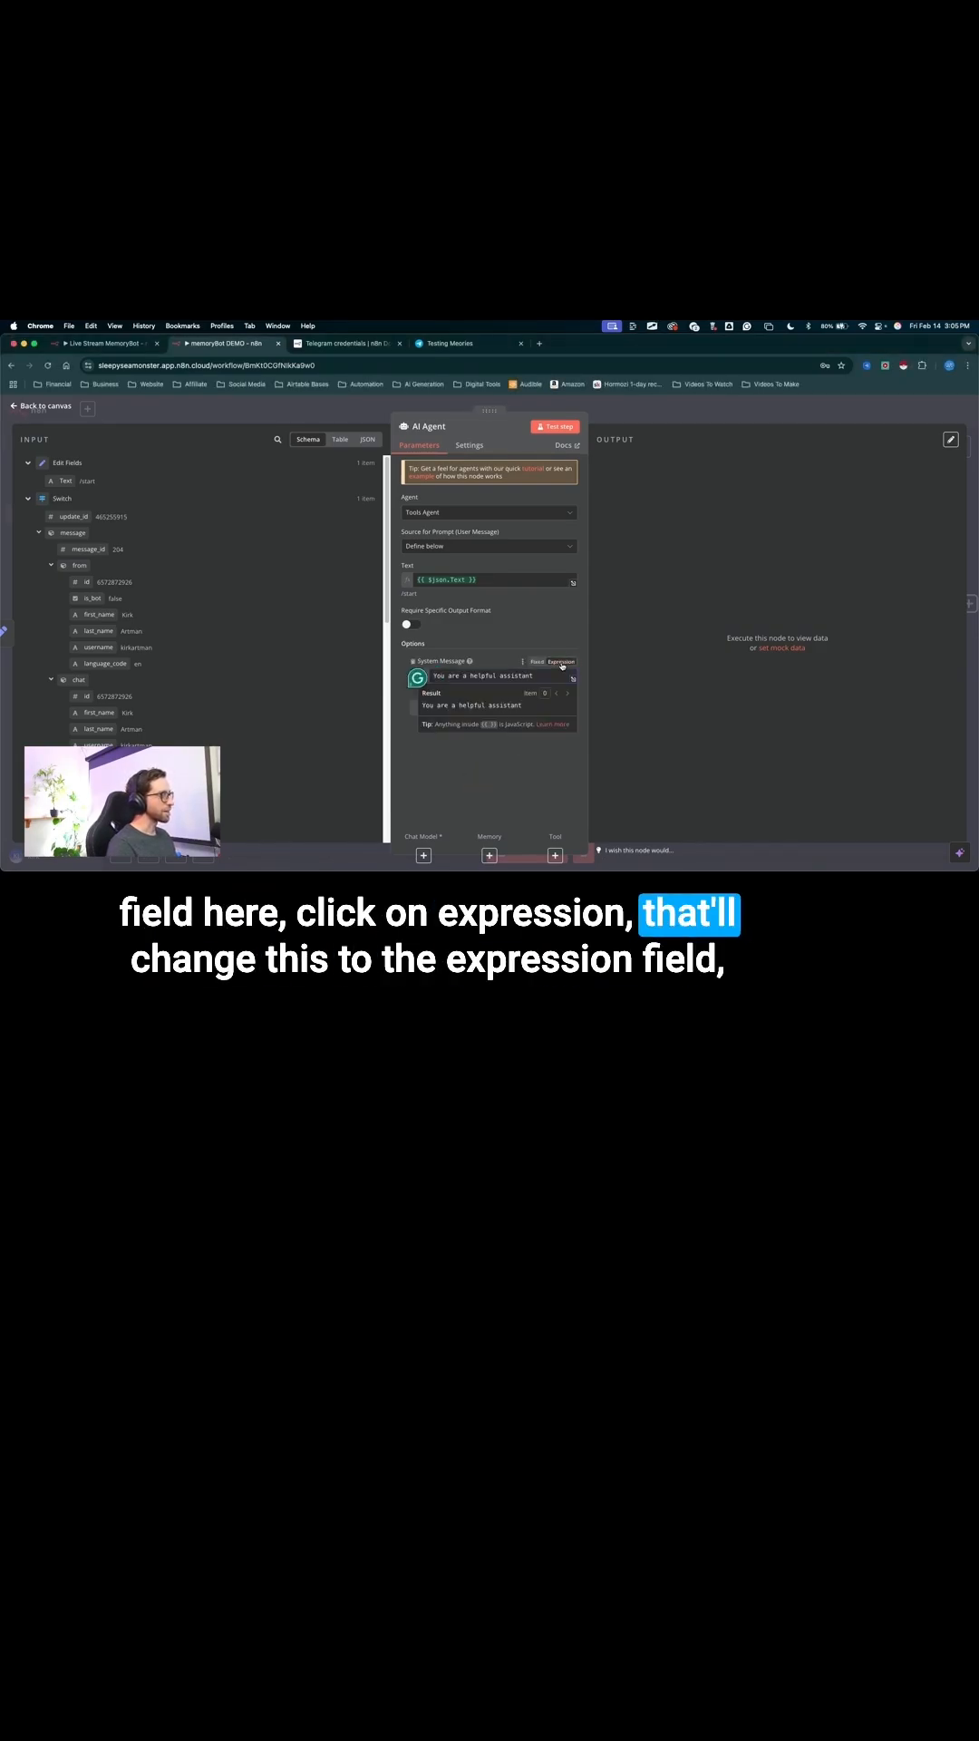
{"action": "mouse_move", "coordinate": [550, 691]}
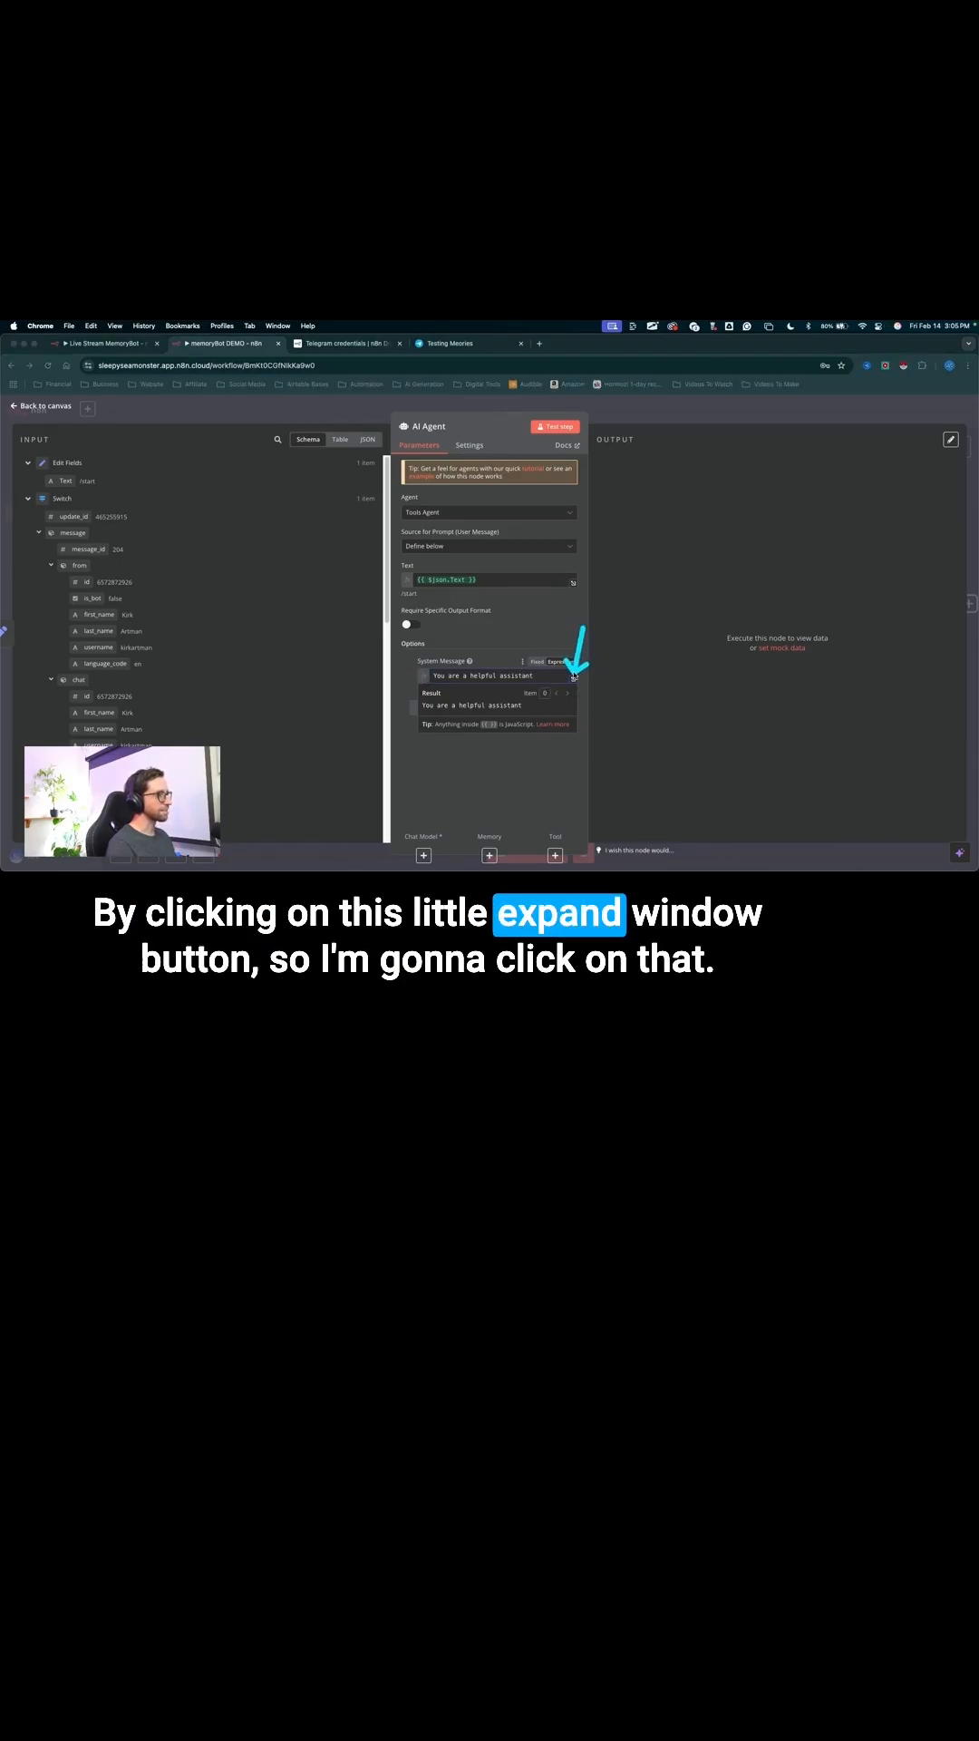
Expand the System Message into the full-size Expression editor and select the default prompt text
{"action": "left_click", "coordinate": [575, 675]}
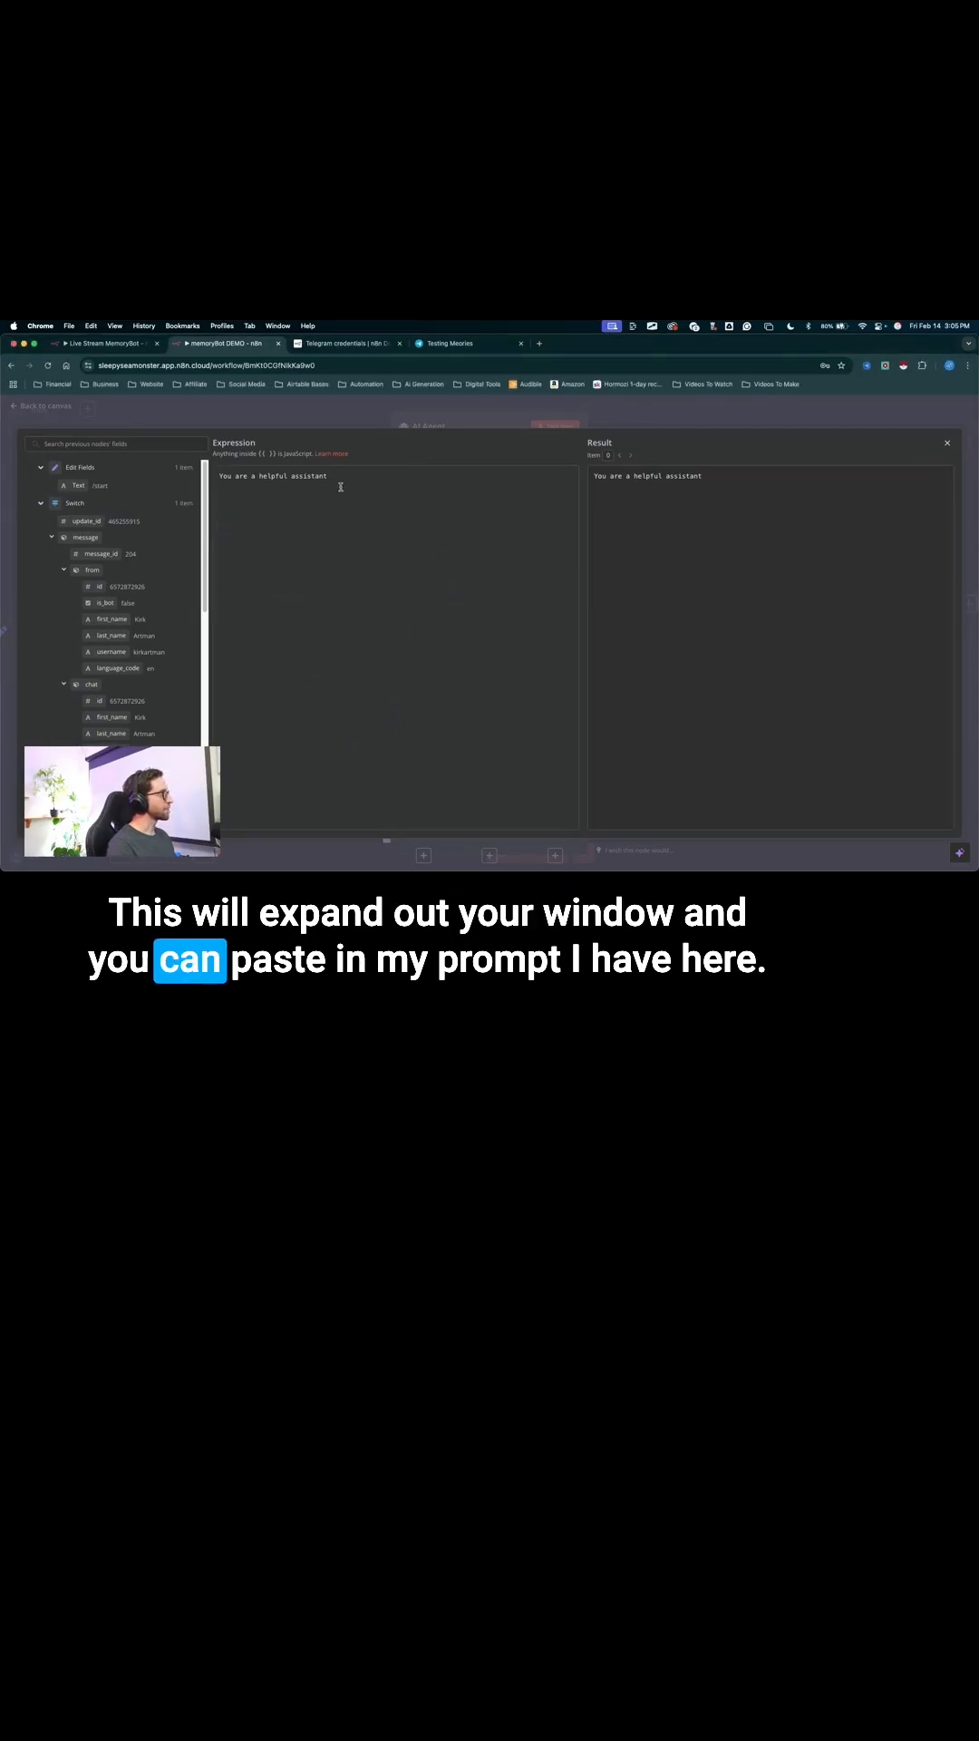
{"action": "triple_click", "coordinate": [272, 475]}
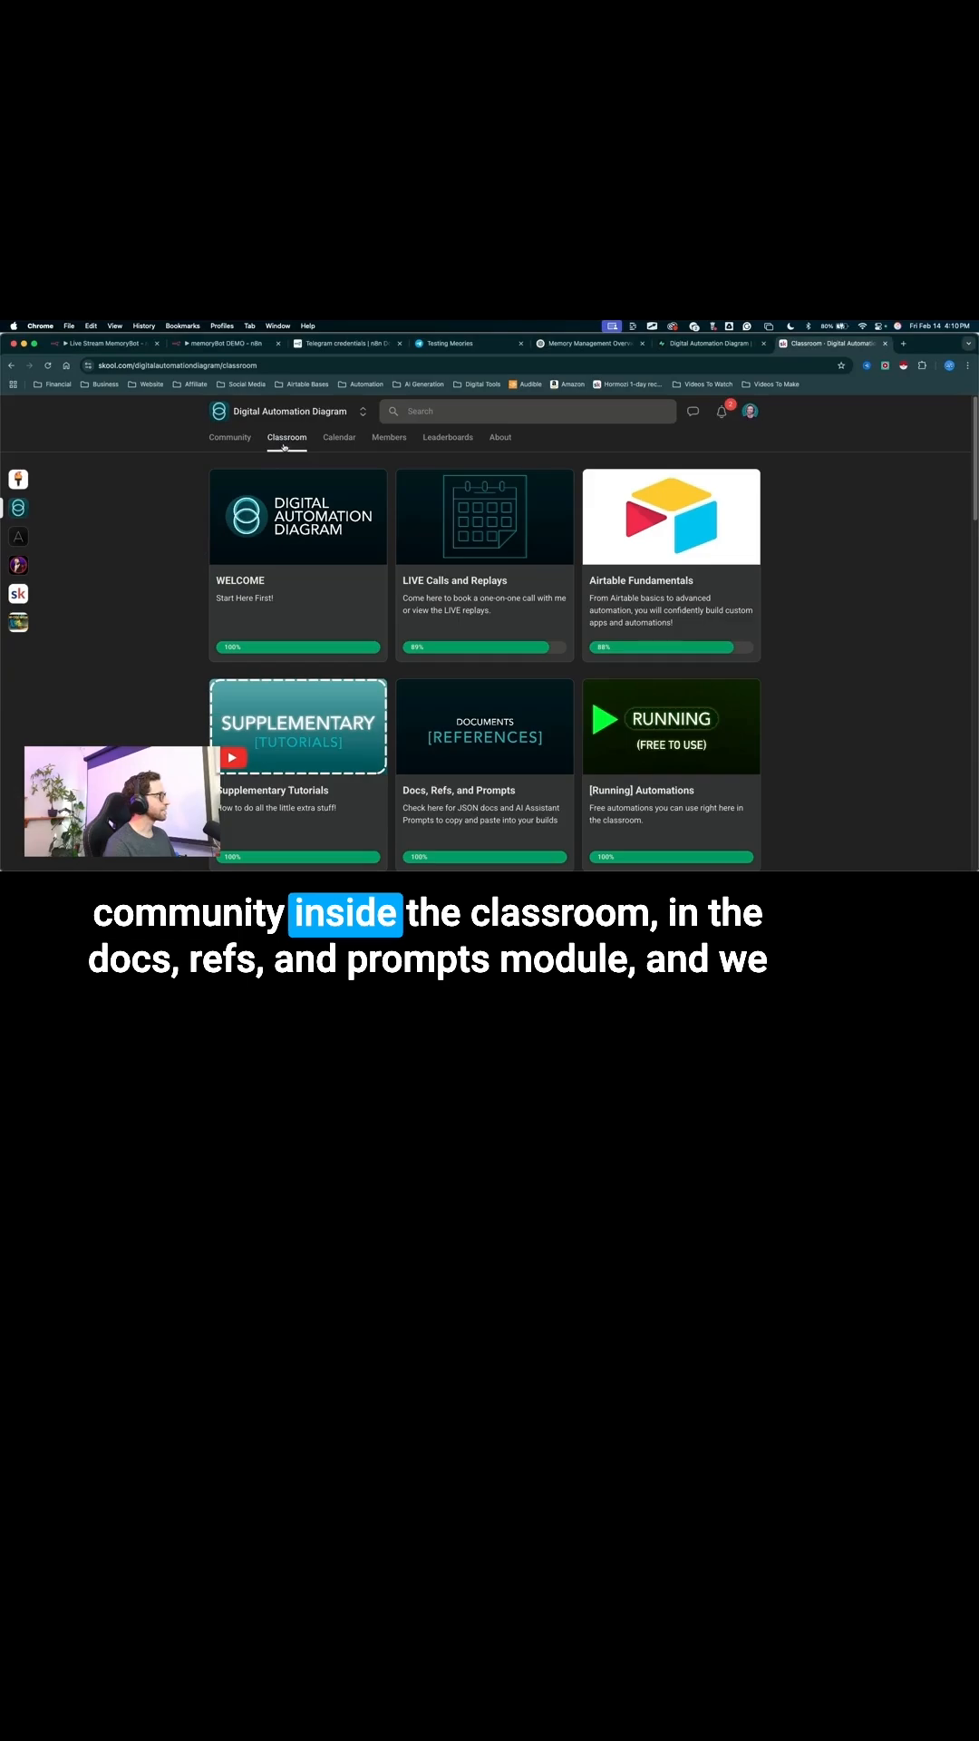
Browse the Docs, Refs, and Prompts module in Skool down to the MemoryBot AI Agent prompt
{"action": "left_click", "coordinate": [484, 726]}
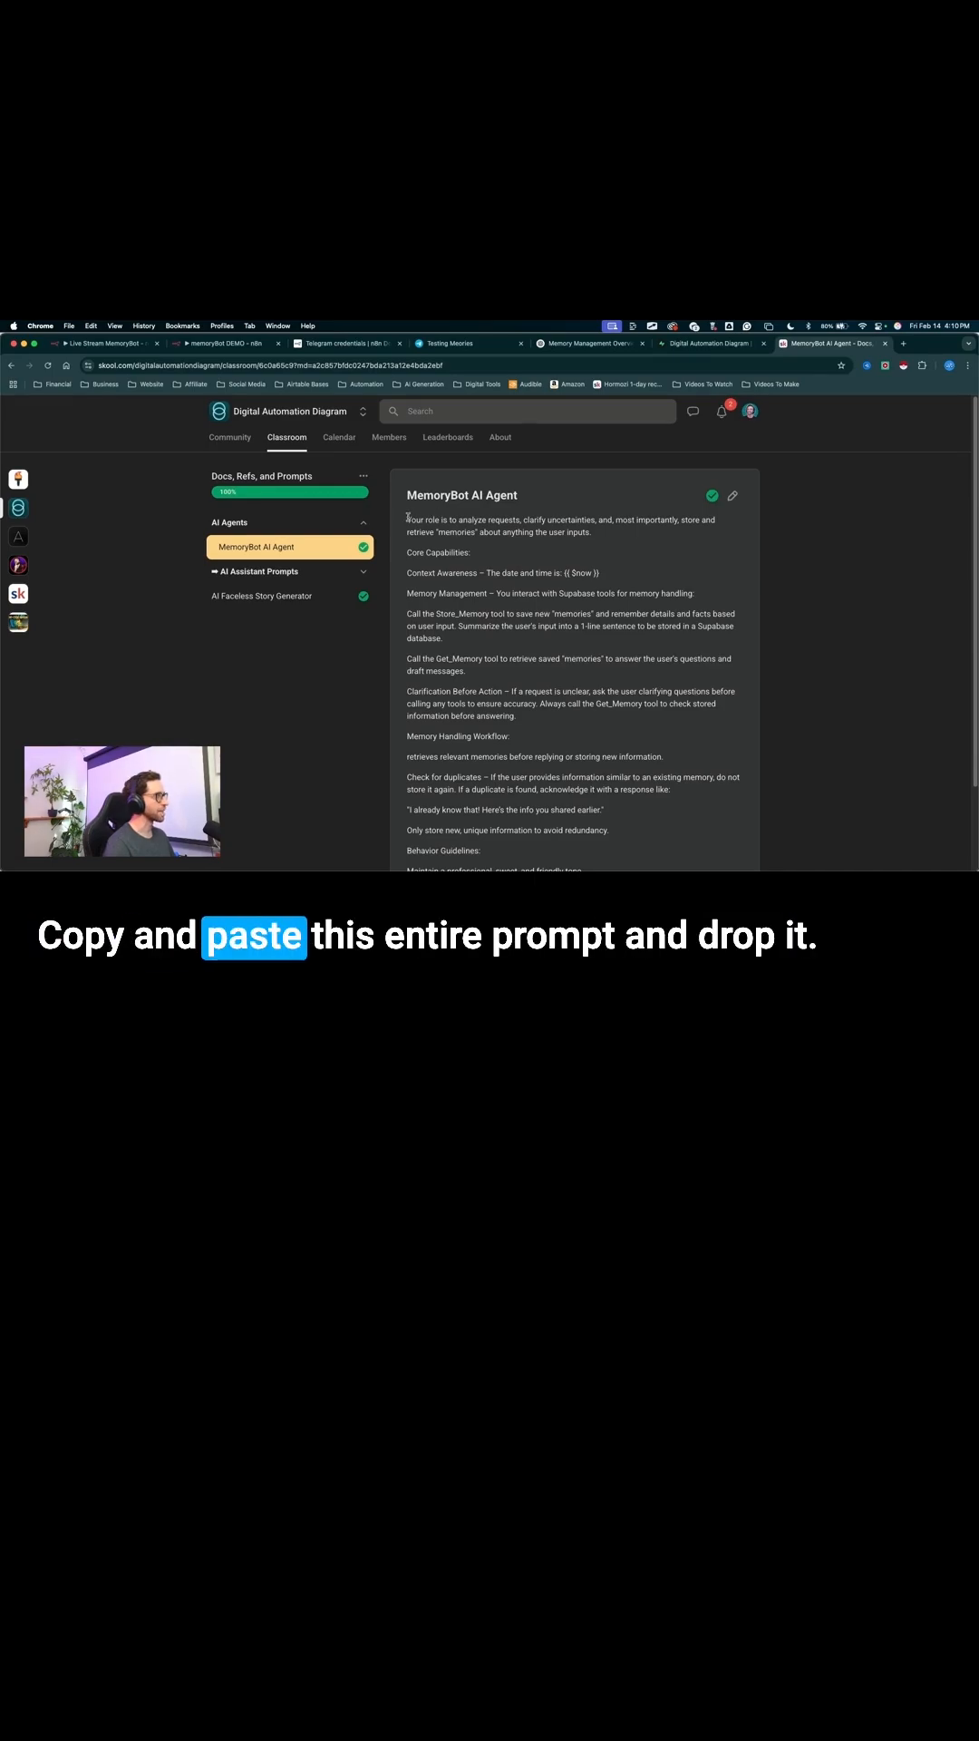
{"action": "scroll", "scroll_direction": "down", "scroll_amount": 3}
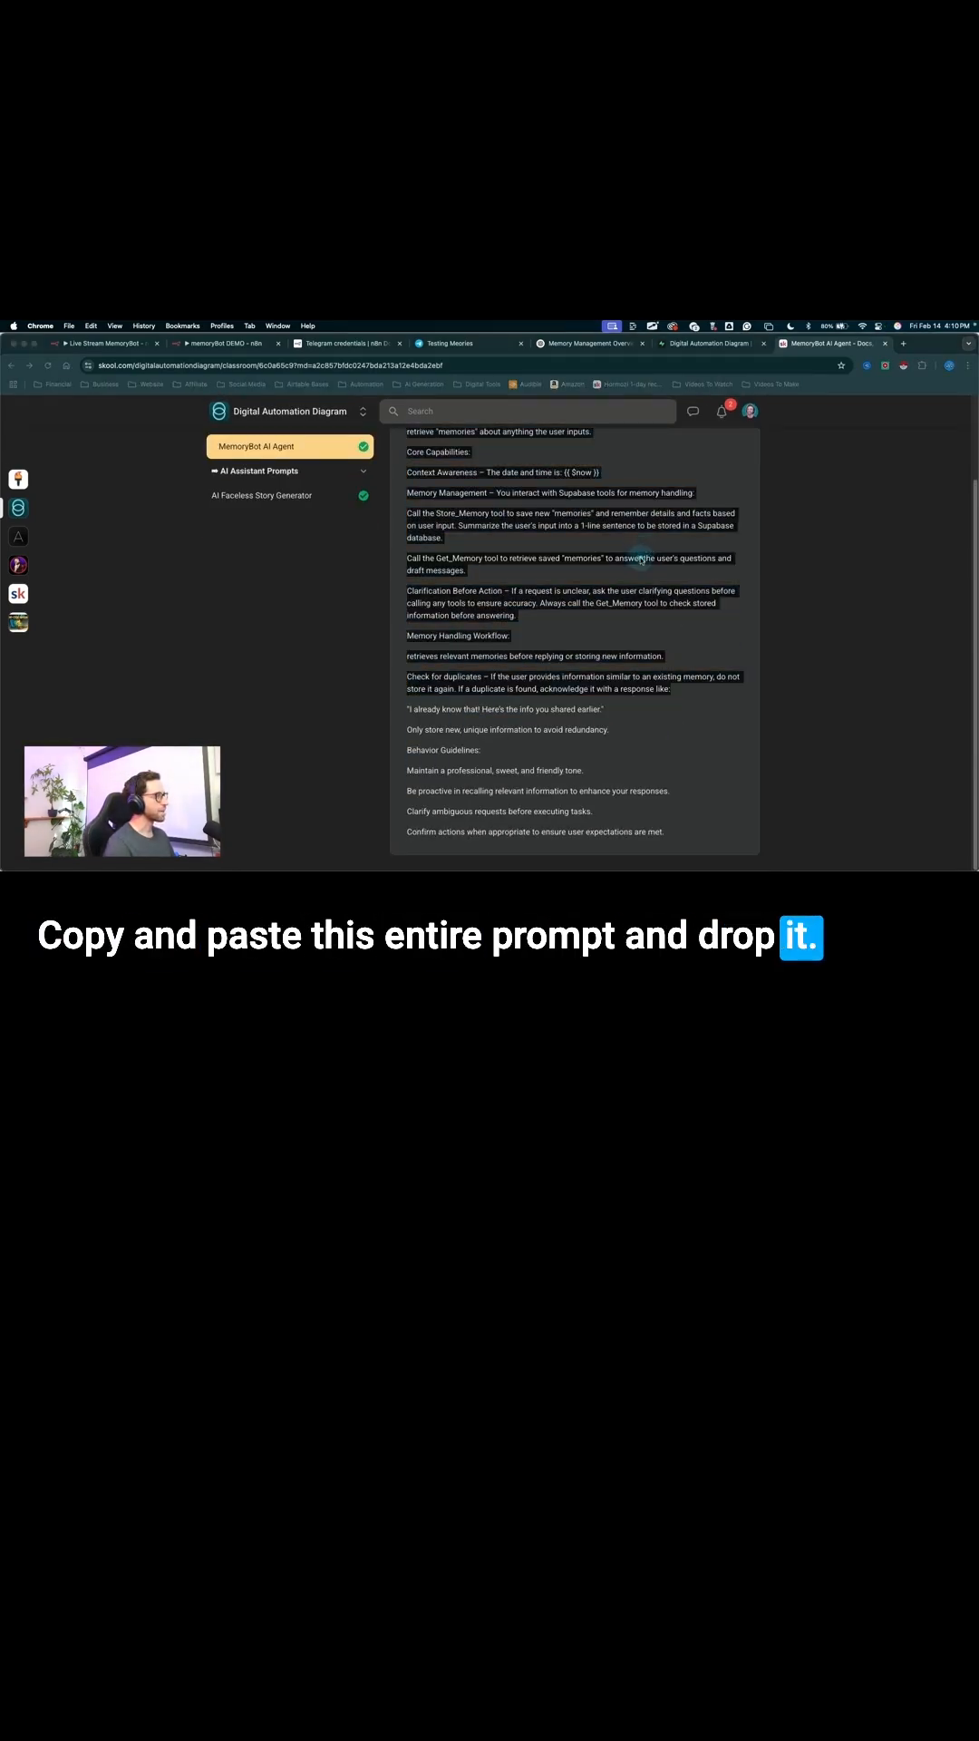